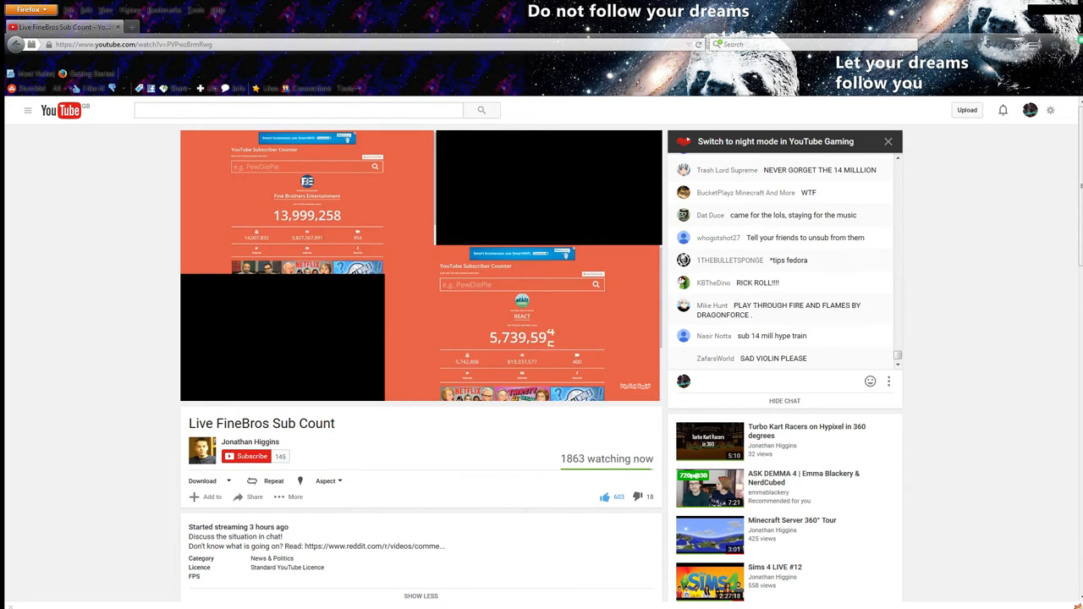
scroll(down, 3)
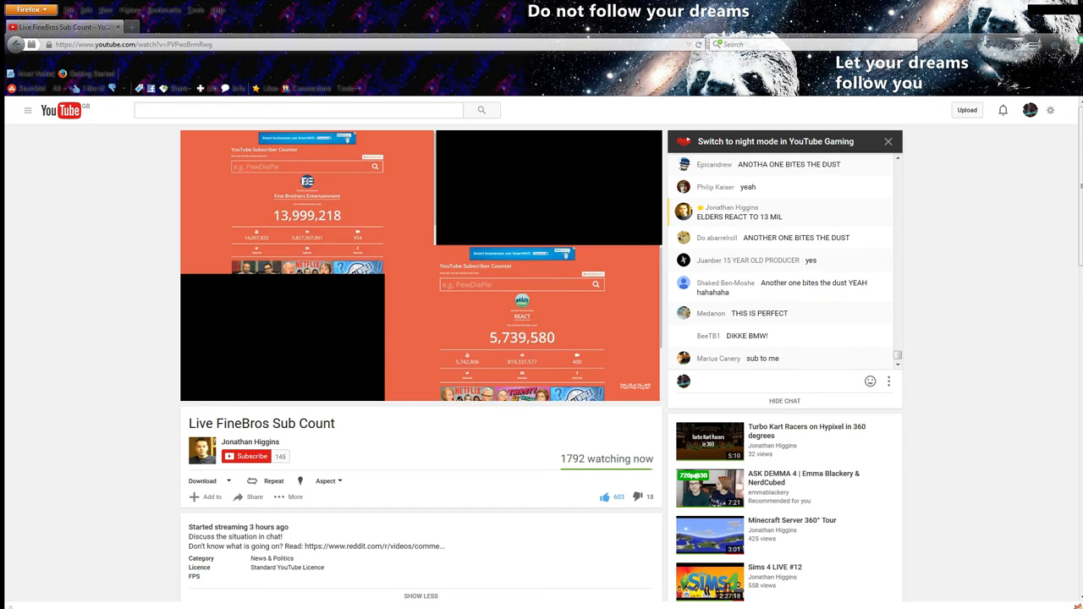
scroll(down, 3)
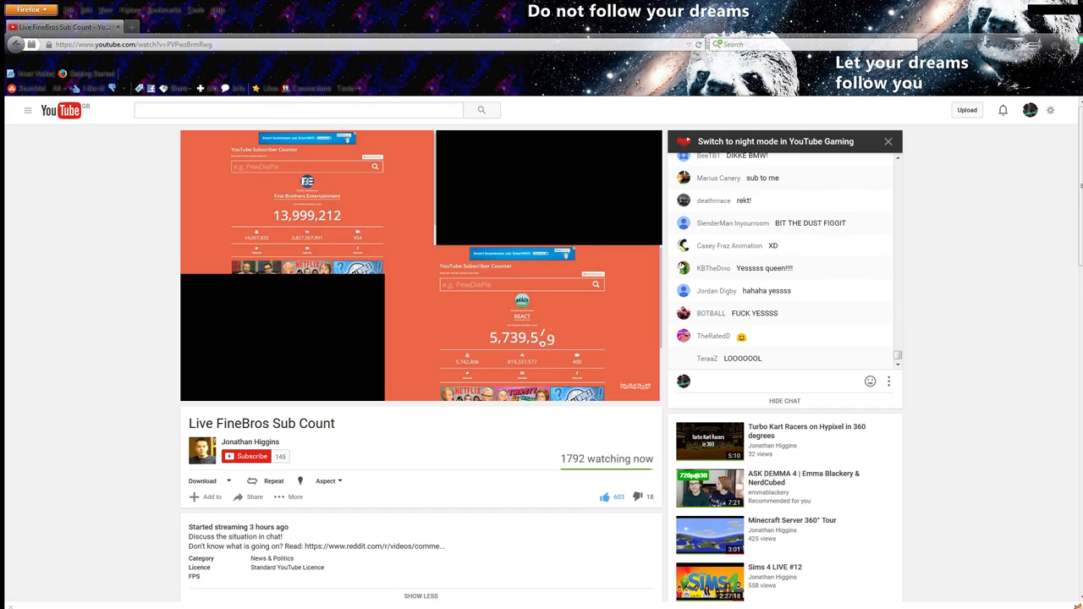